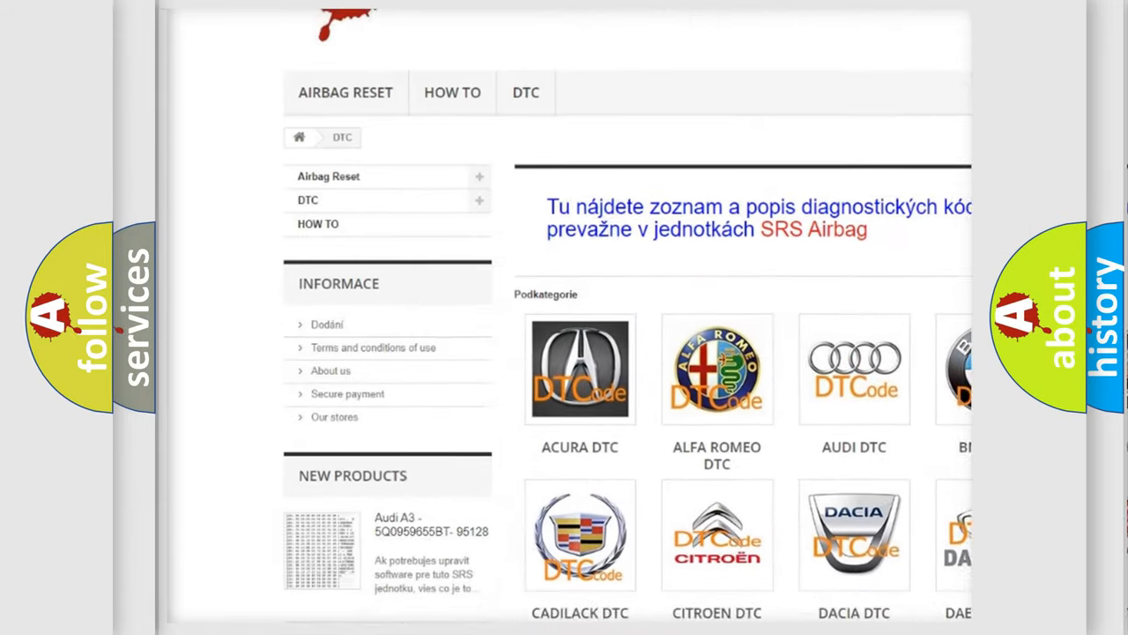
scroll("down", 3)
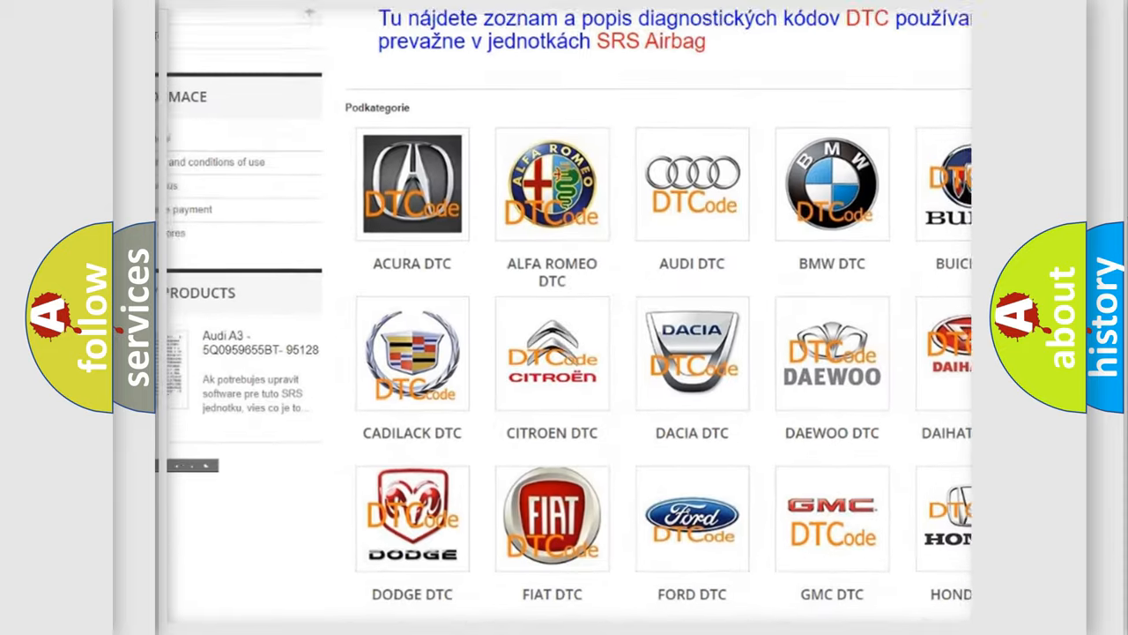
scroll("down", 3)
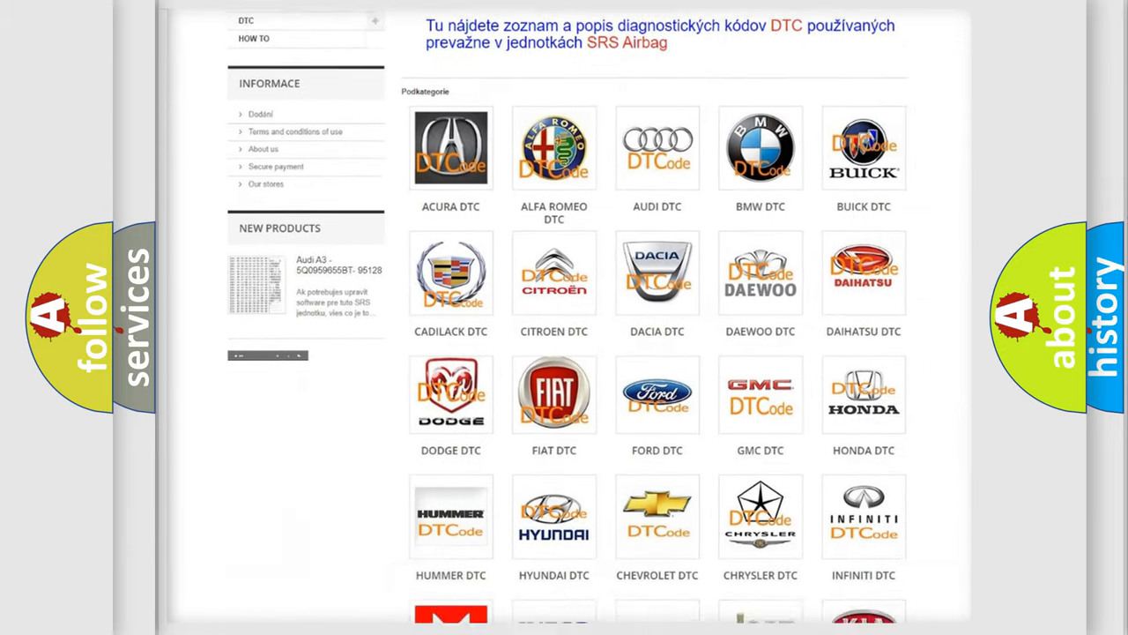
scroll("down", 3)
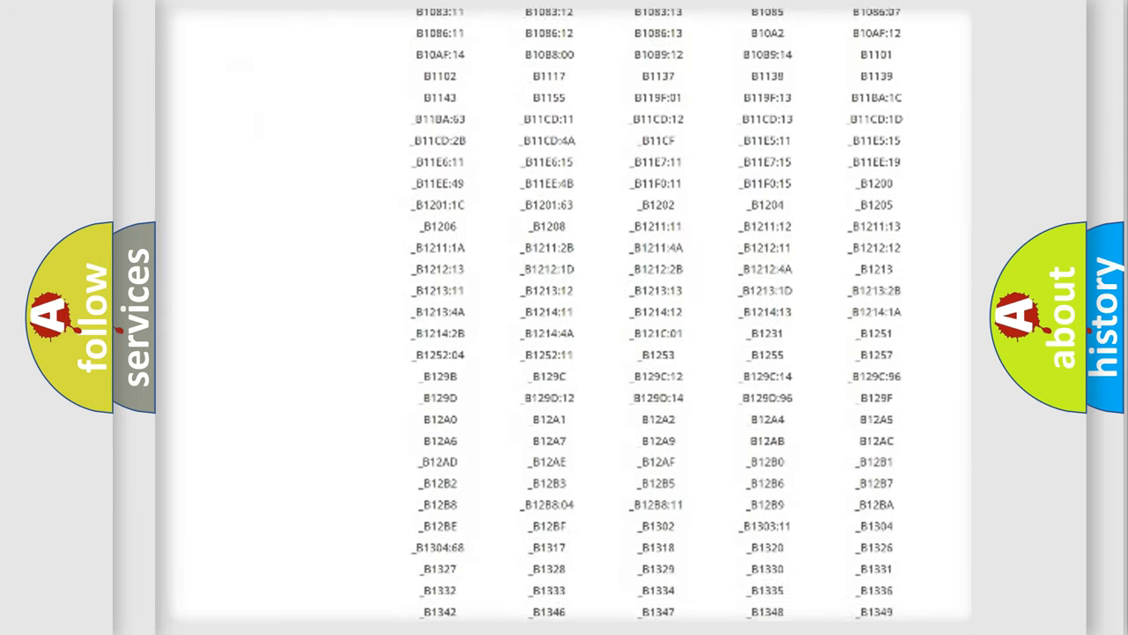
scroll("down", 3)
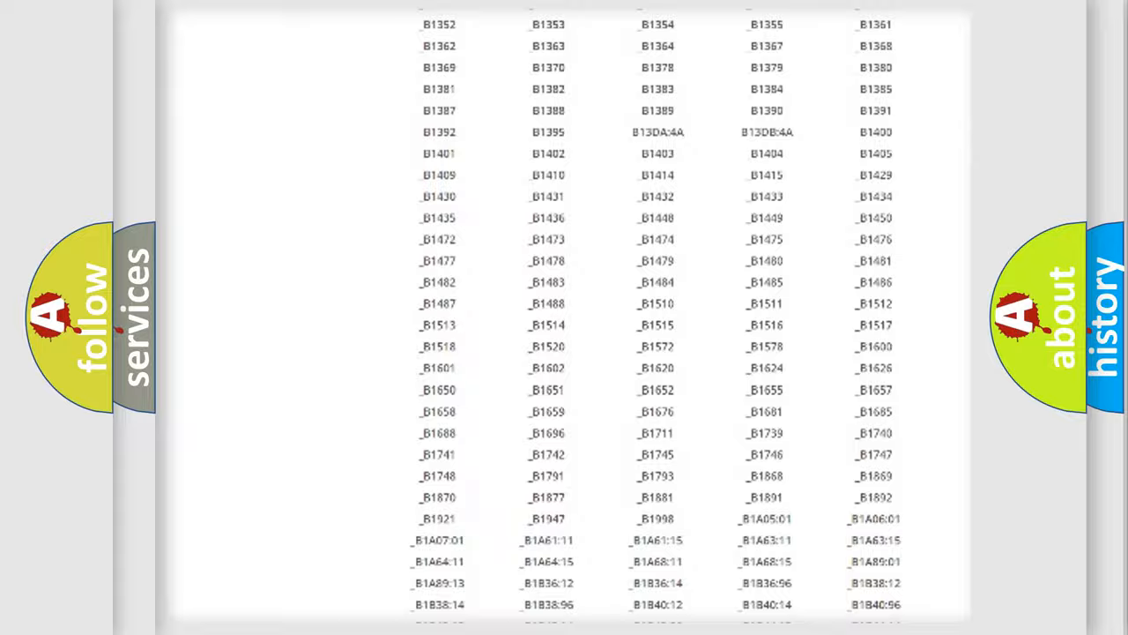